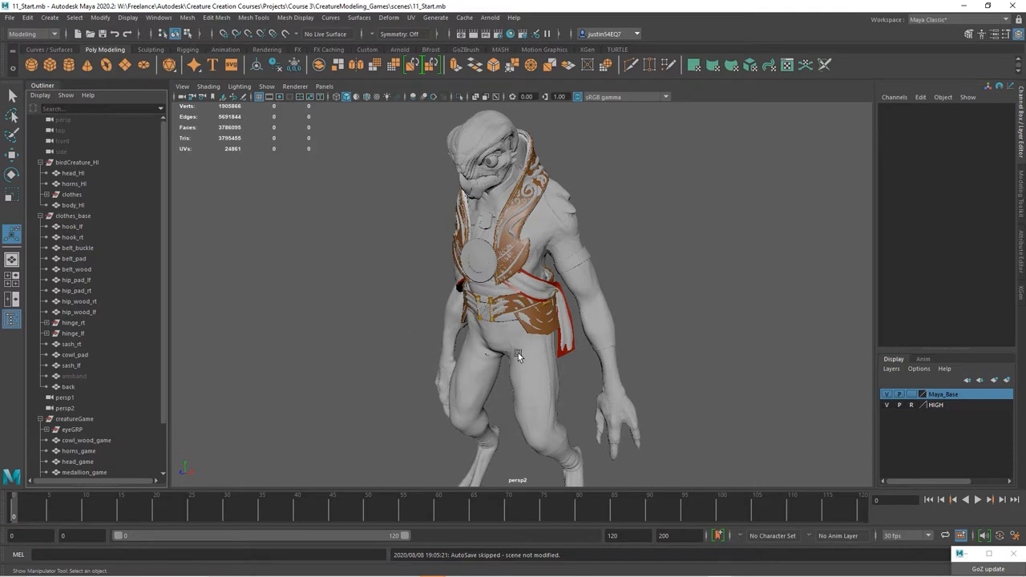
mouse_move(565, 363)
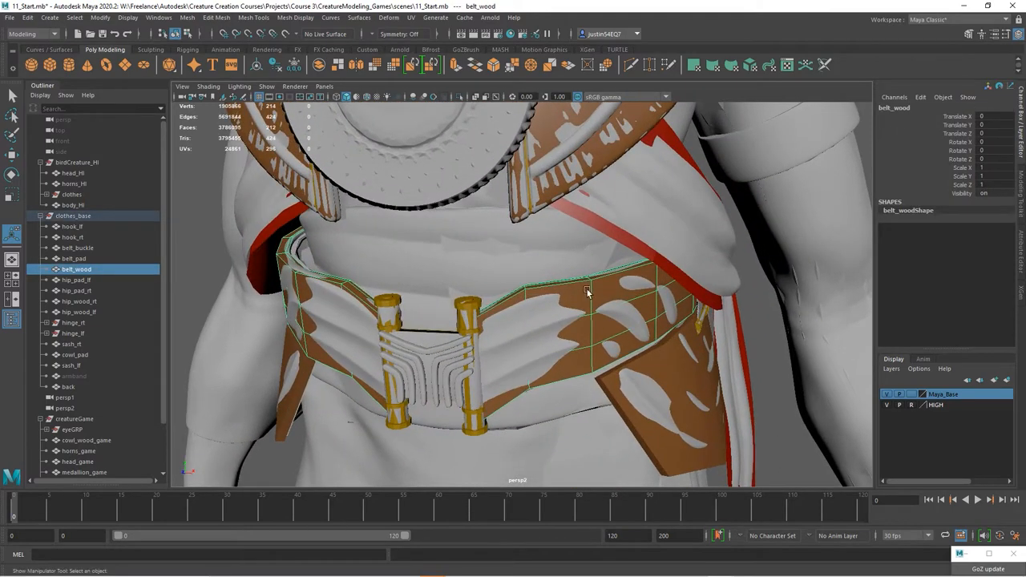
mouse_move(501, 372)
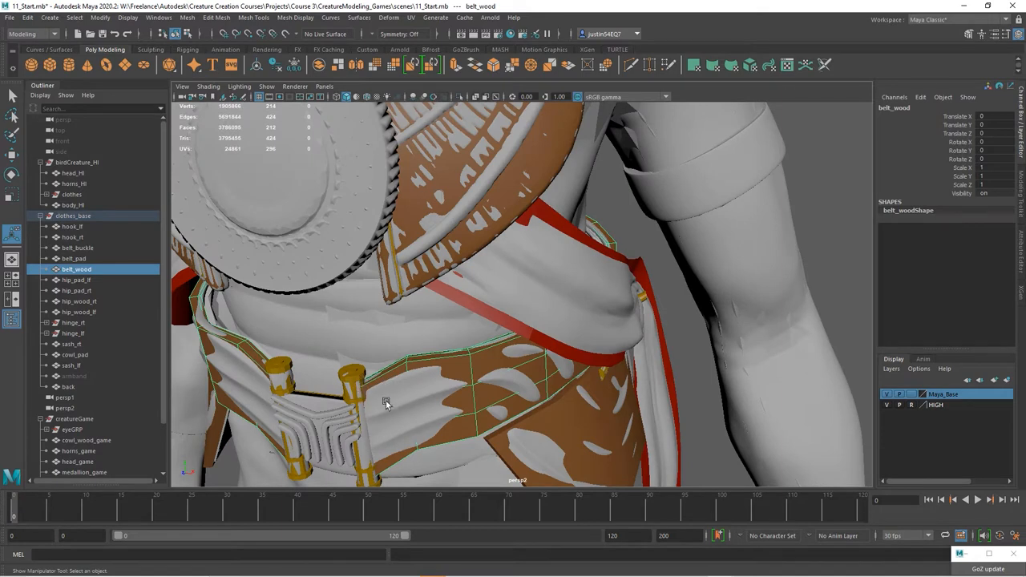
mouse_move(415, 427)
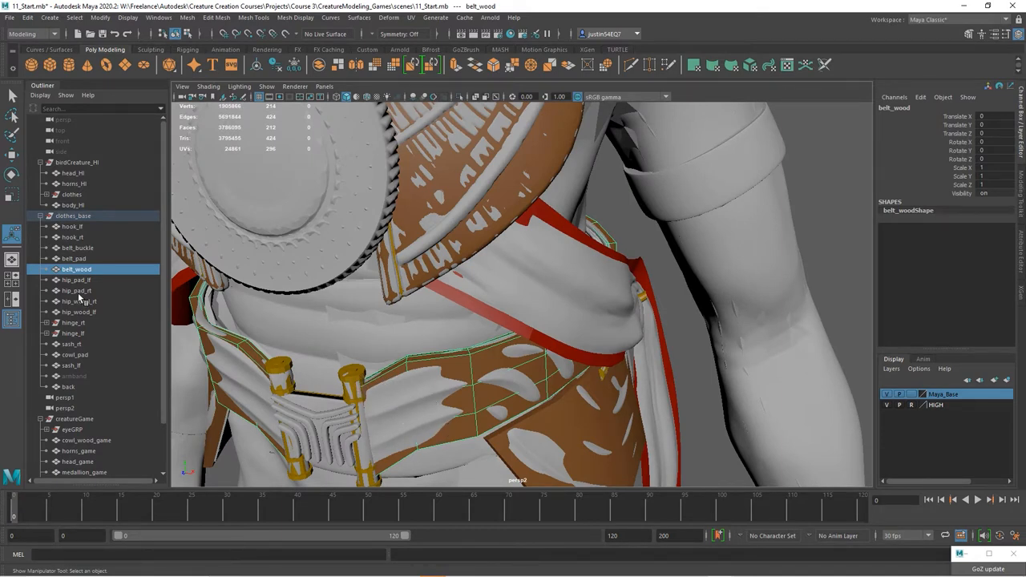
mouse_move(89, 280)
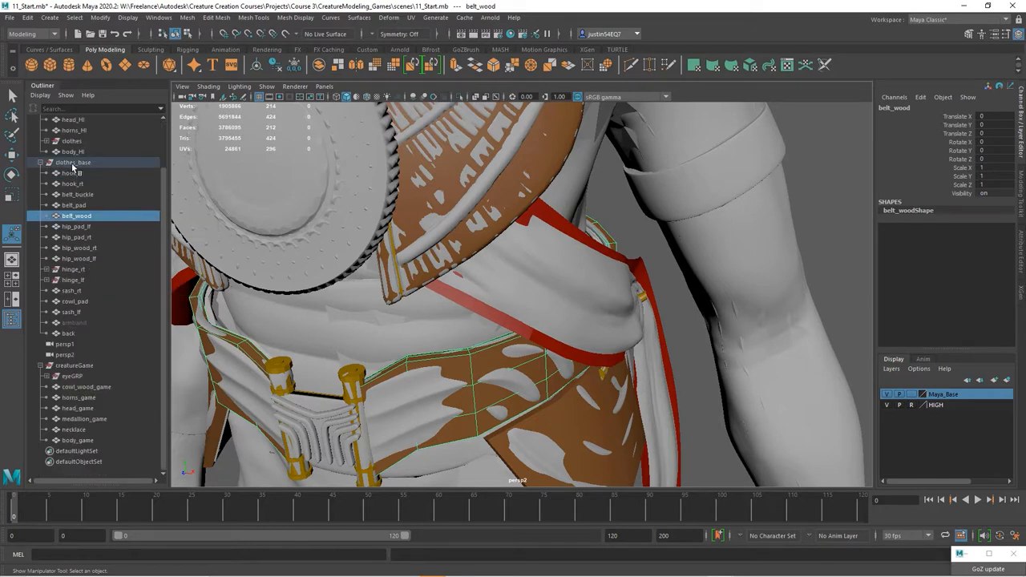
mouse_move(74, 365)
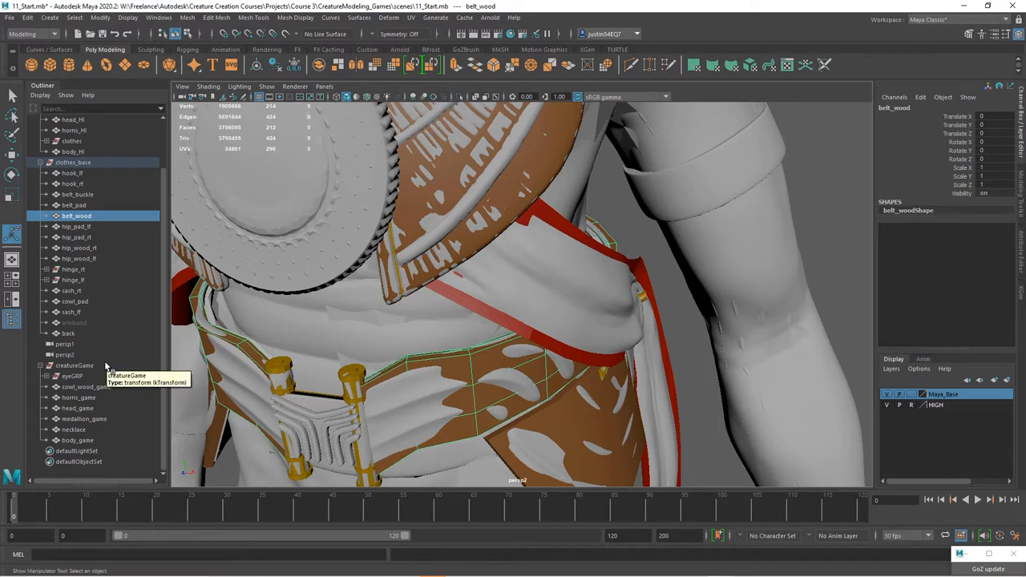
mouse_move(108, 252)
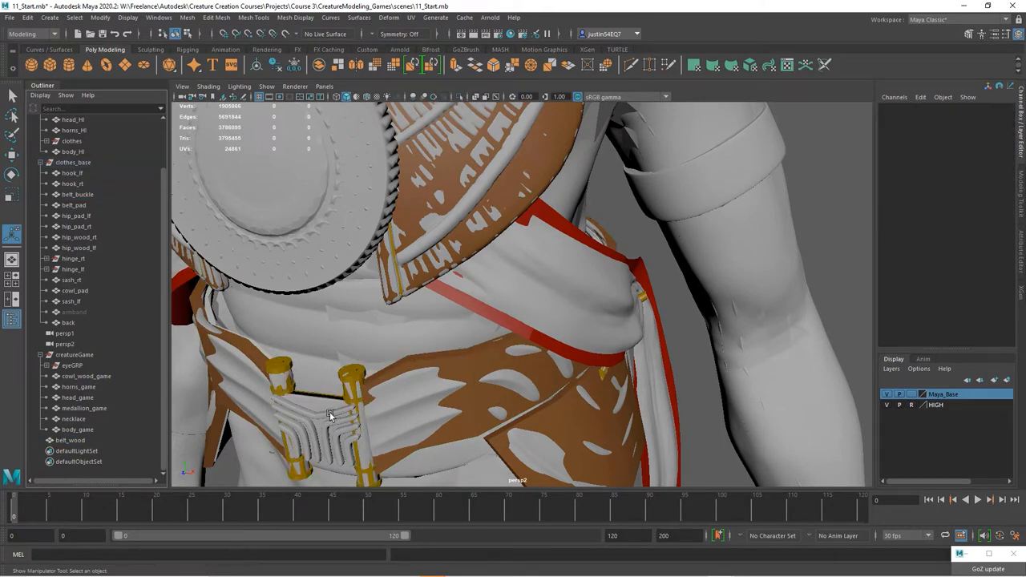
Unparent belt_buckle, buckle_HI1 and back, toggling the HIGH layer's reference mode to pick the detail
left_click(76, 194)
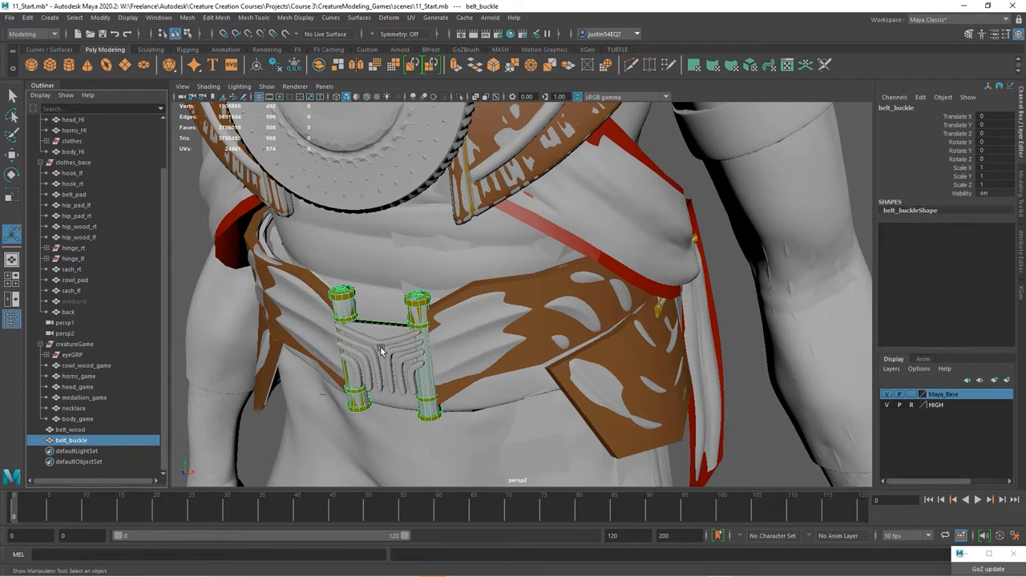
mouse_move(394, 359)
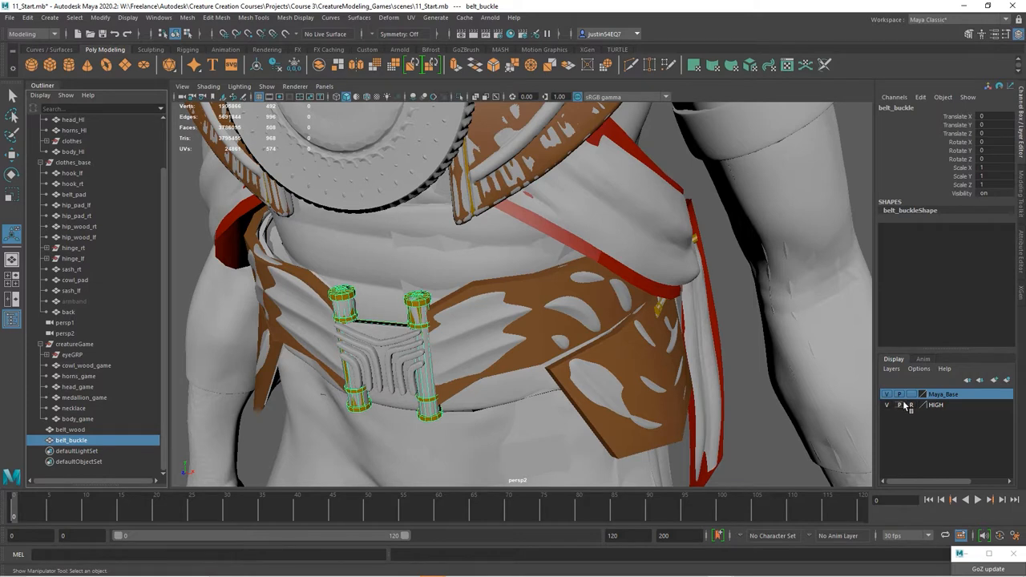
left_click(389, 361)
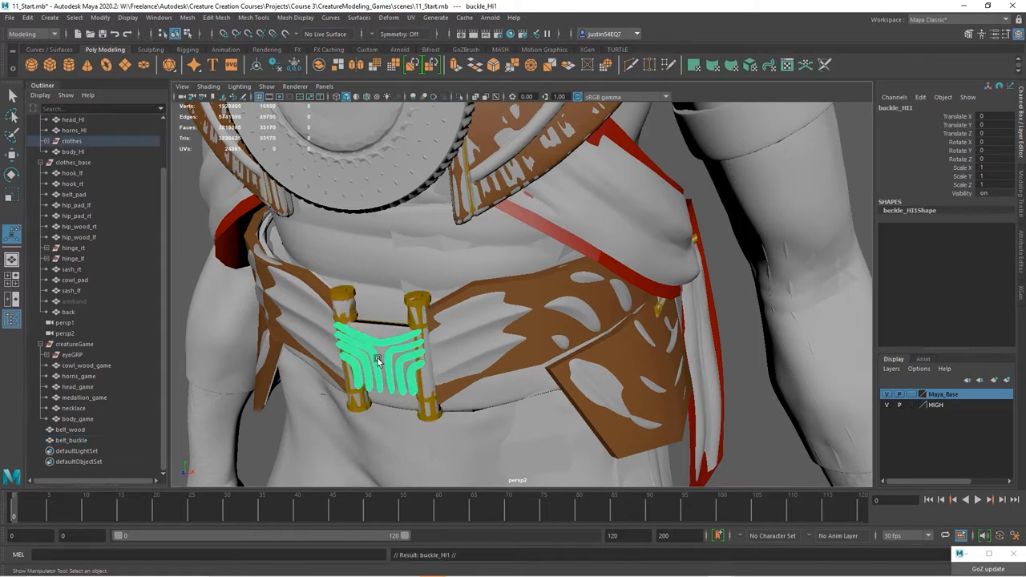
left_click(376, 362)
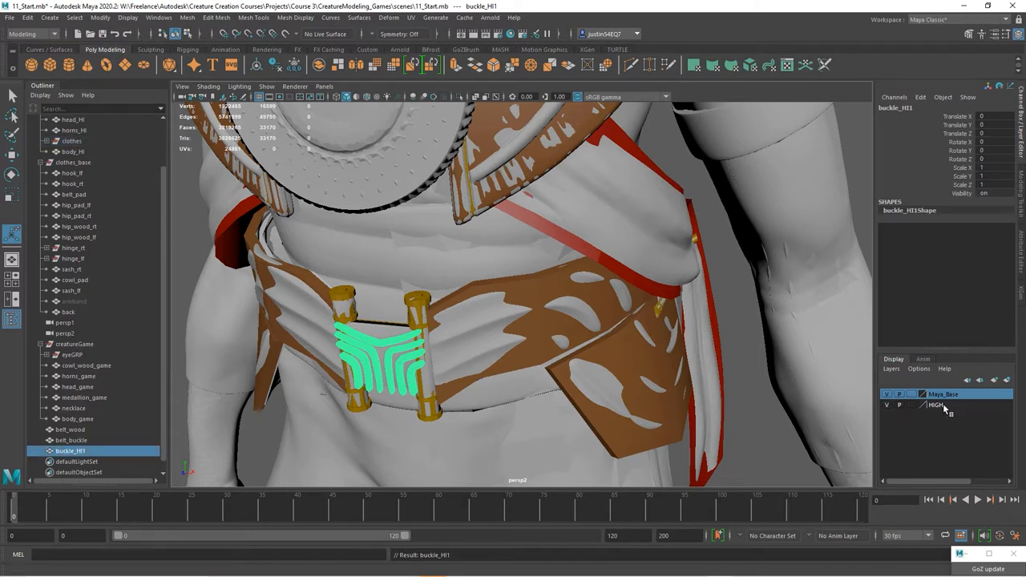
left_click(938, 407)
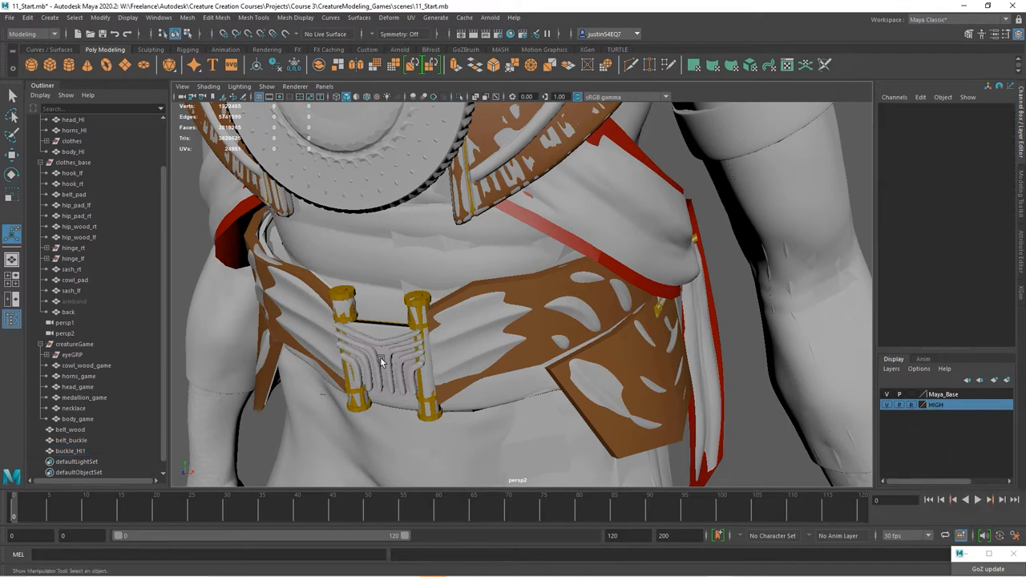
left_click(378, 362)
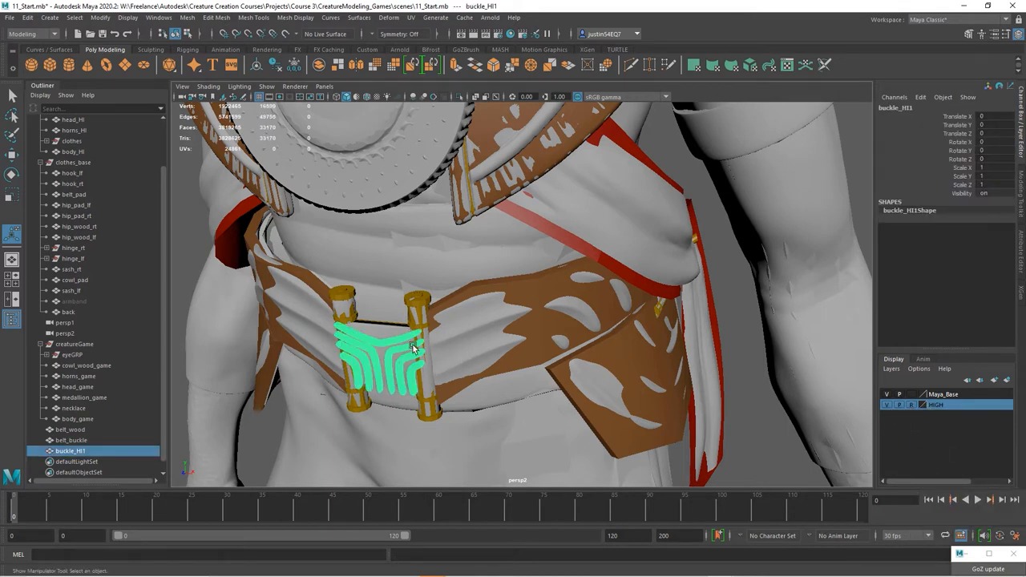
left_click(72, 429)
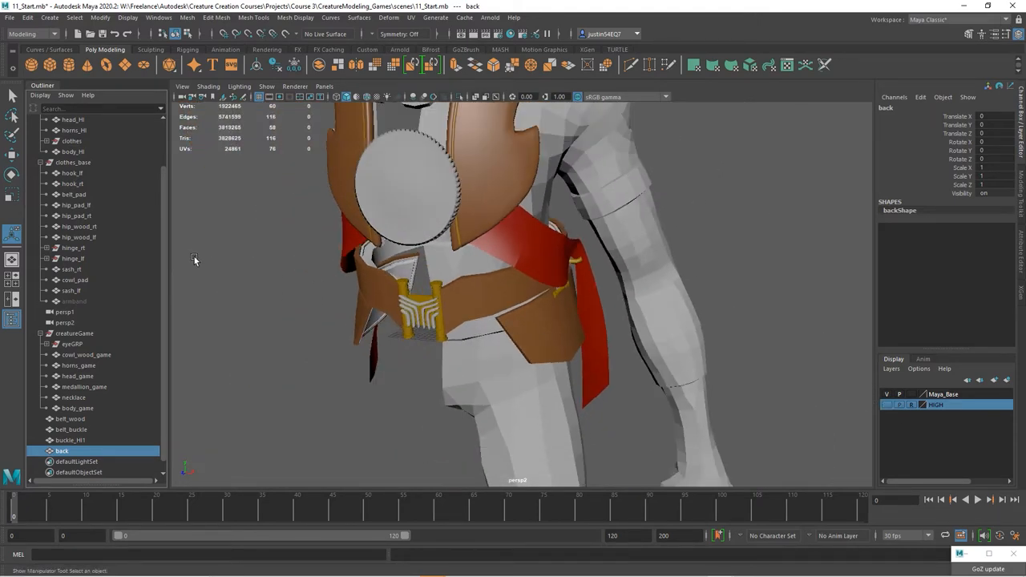
Smooth belt_wood and delete its extra edge loops
left_click(73, 162)
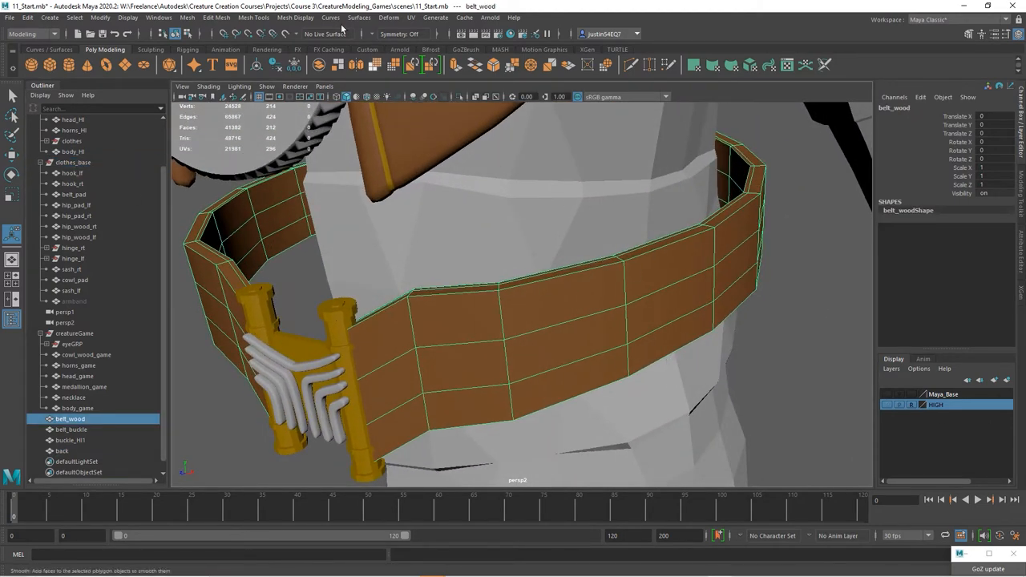
key("3")
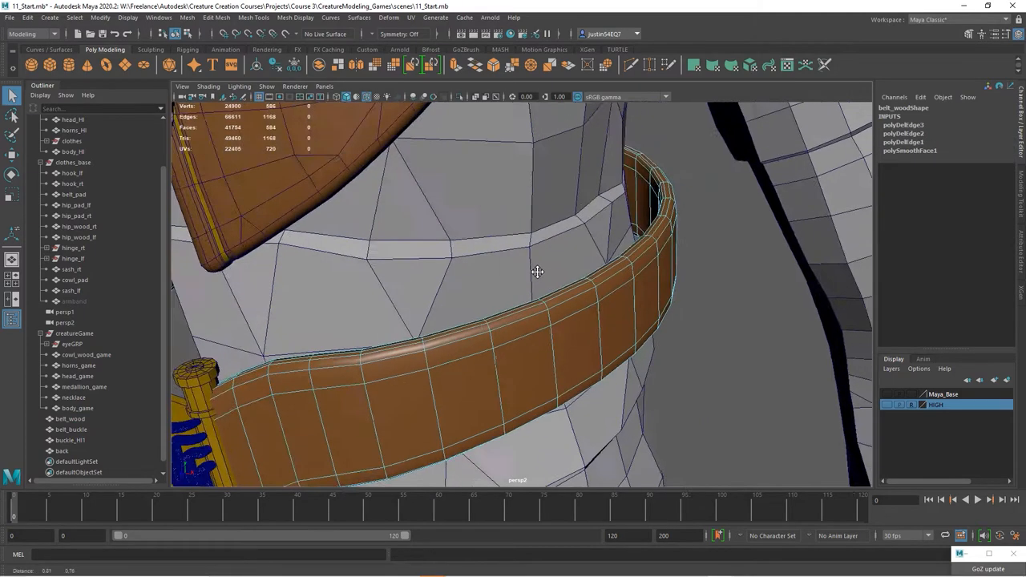
left_click_drag(538, 272, 585, 302)
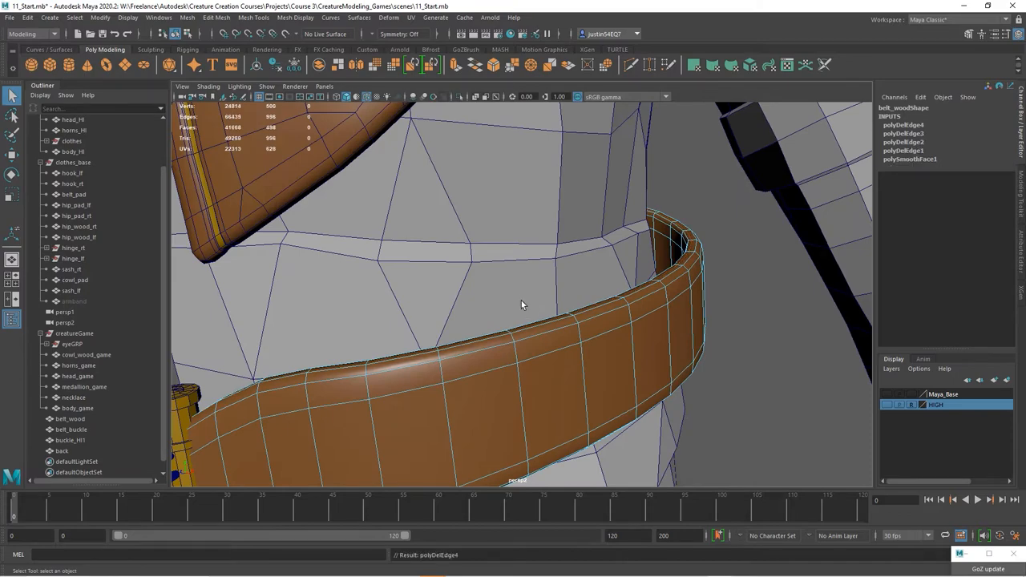
left_click_drag(521, 304, 549, 294)
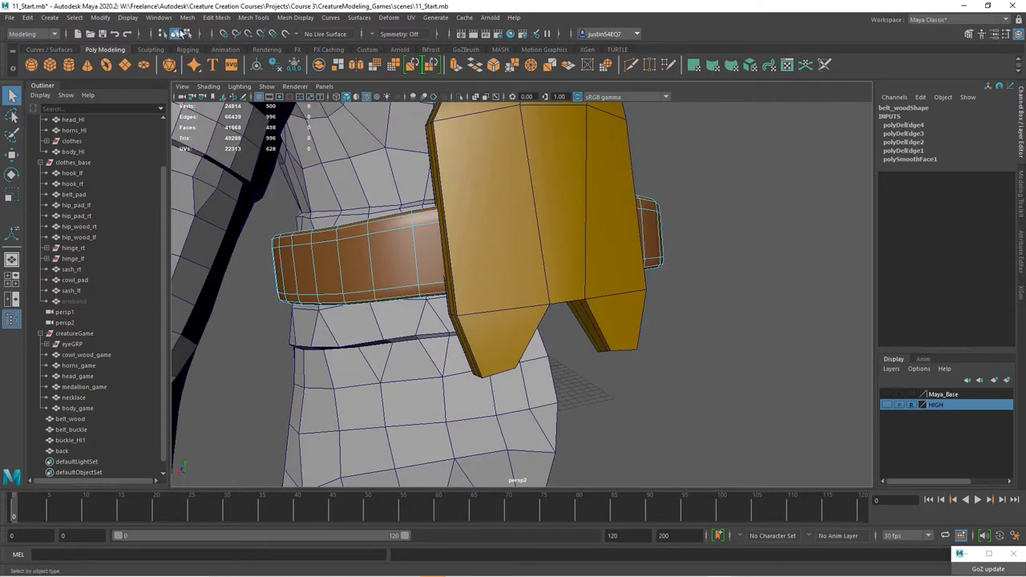
Smooth the back piece, remove one edge loop, and turn the view toward the buckle
left_click(187, 18)
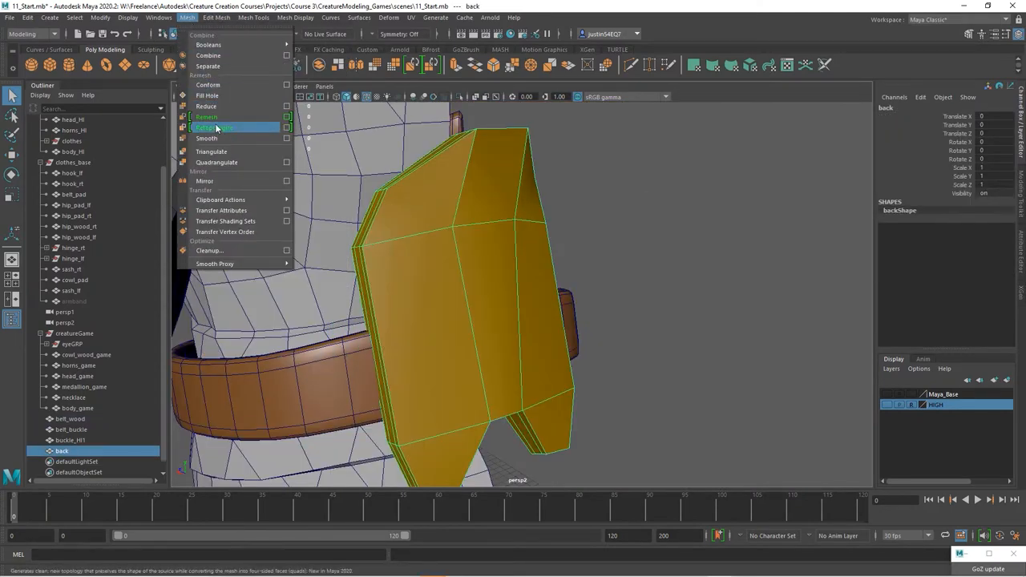
left_click(206, 138)
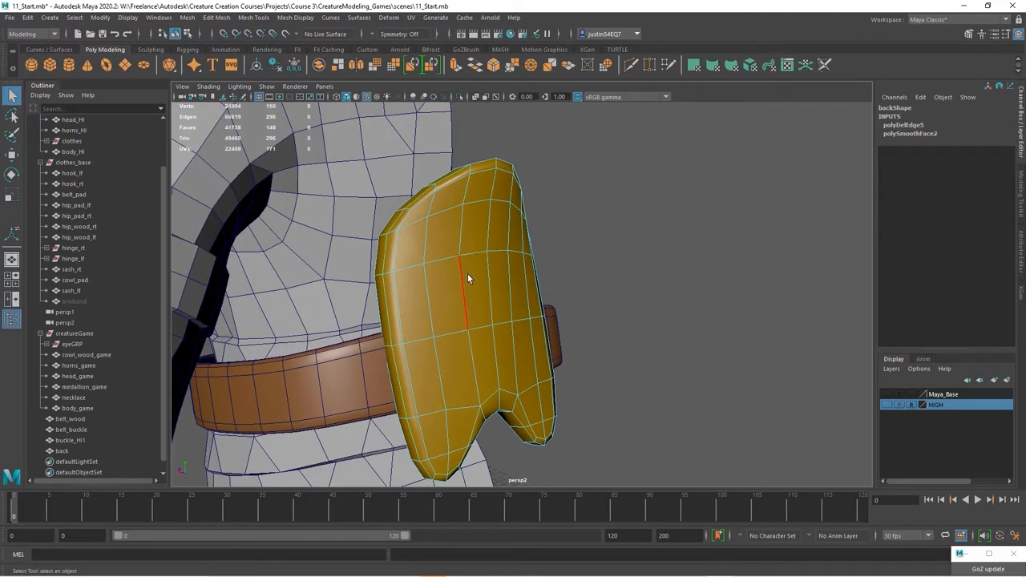
left_click_drag(469, 278, 390, 273)
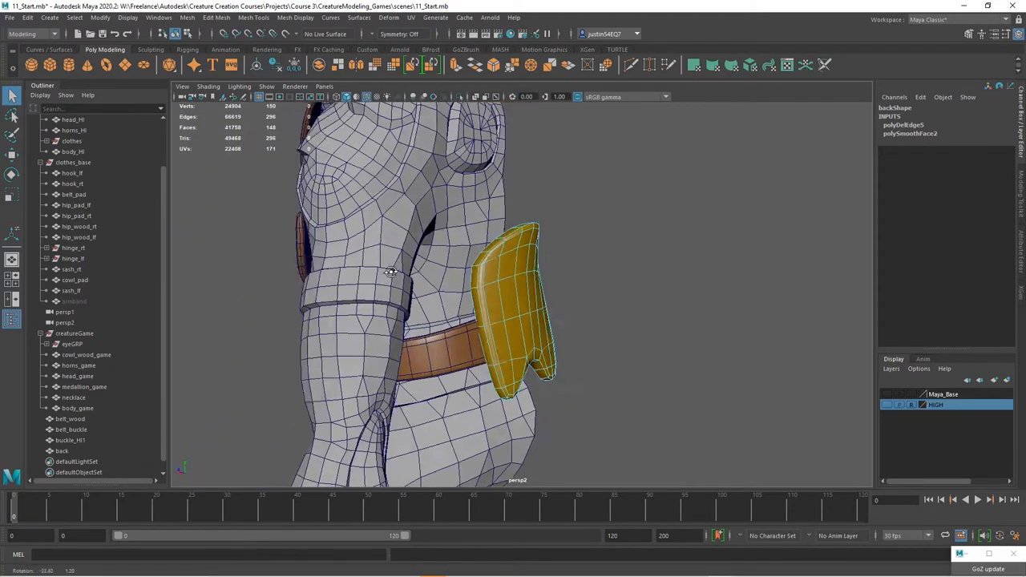
left_click_drag(391, 273, 477, 211)
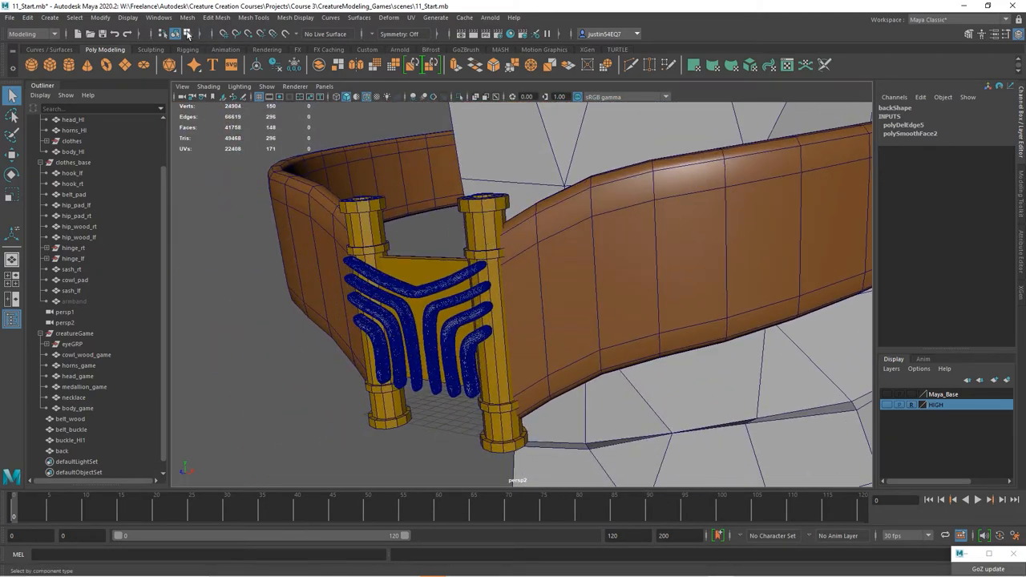
Remesh buckle_HI1 with default settings, then retopologize it to a 1000-face target
left_click(71, 430)
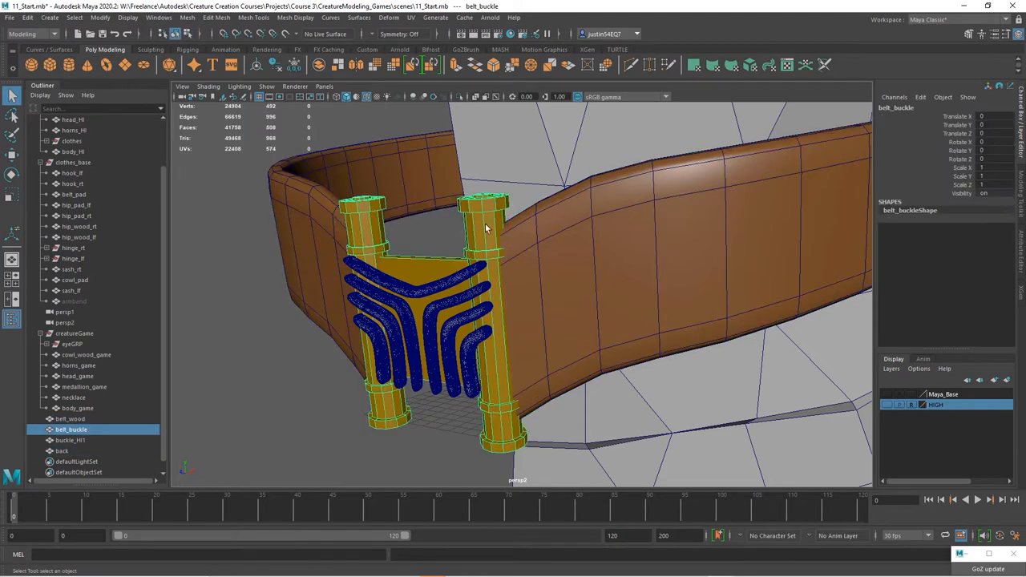
left_click_drag(485, 228, 621, 303)
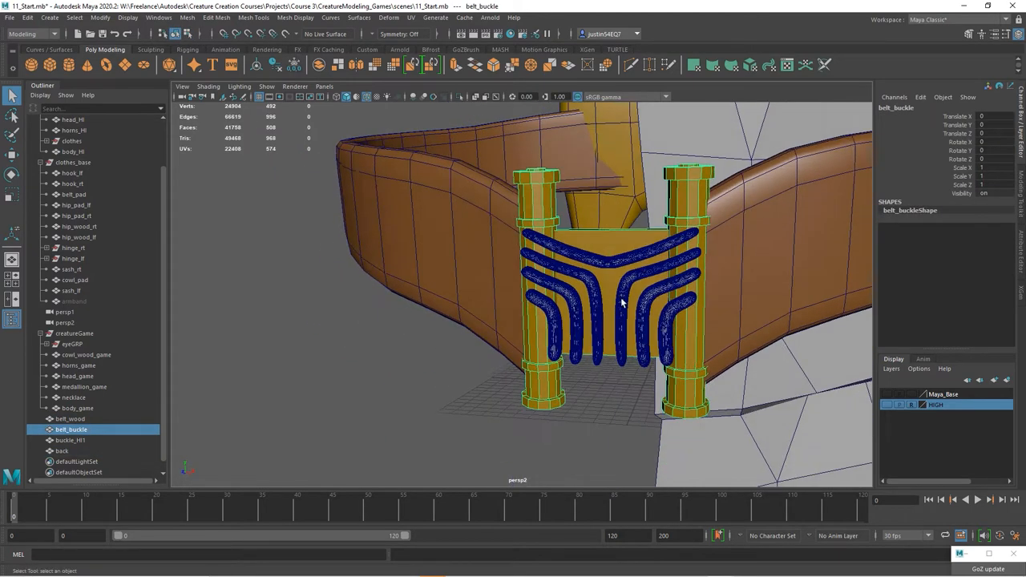
left_click(69, 440)
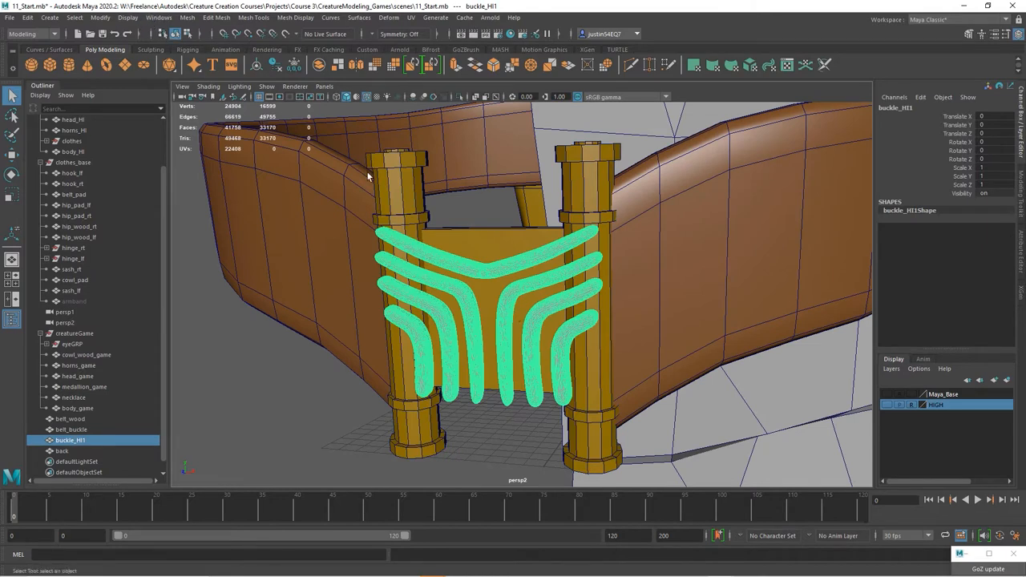
left_click(187, 19)
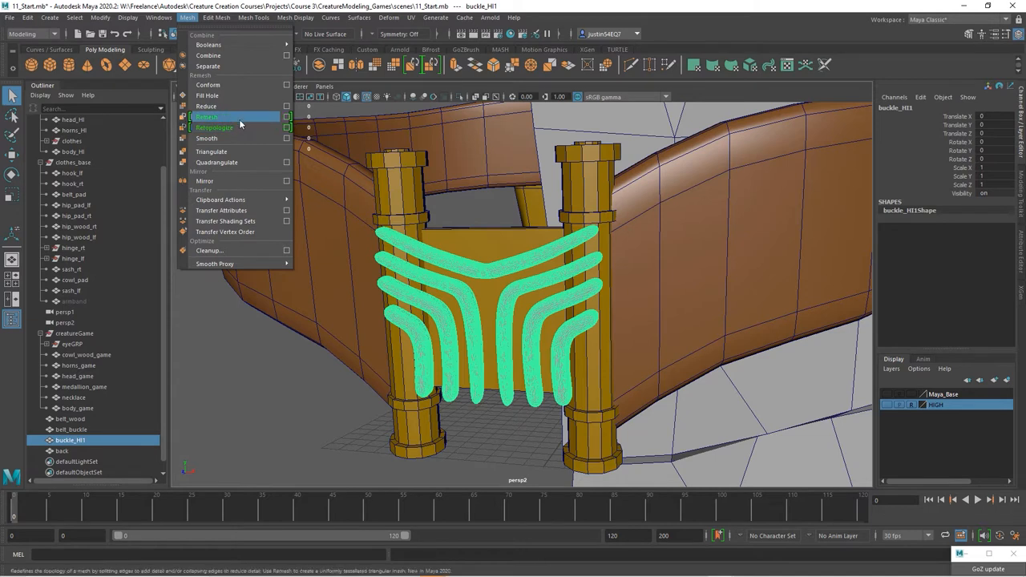
mouse_move(236, 128)
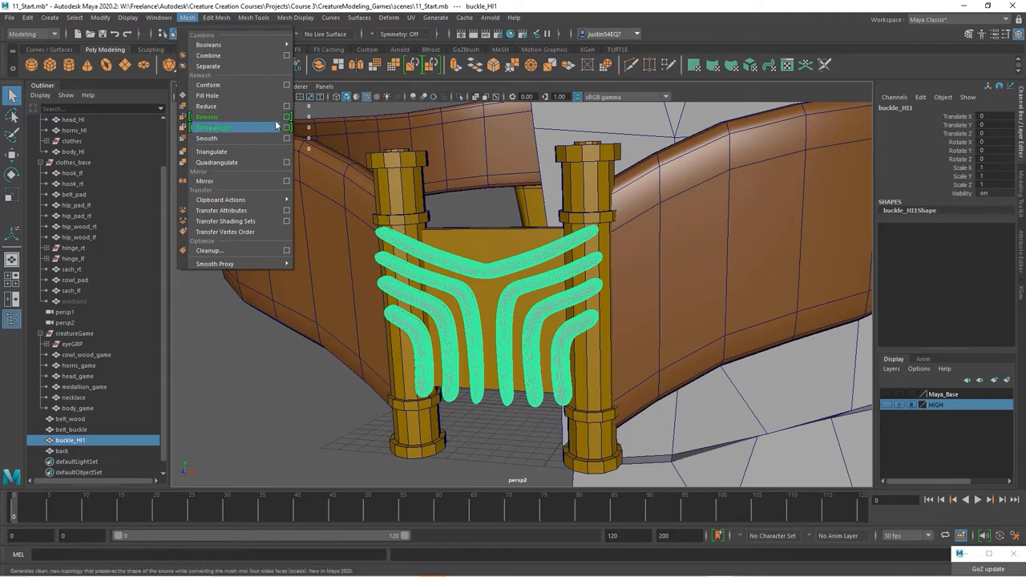
left_click(286, 128)
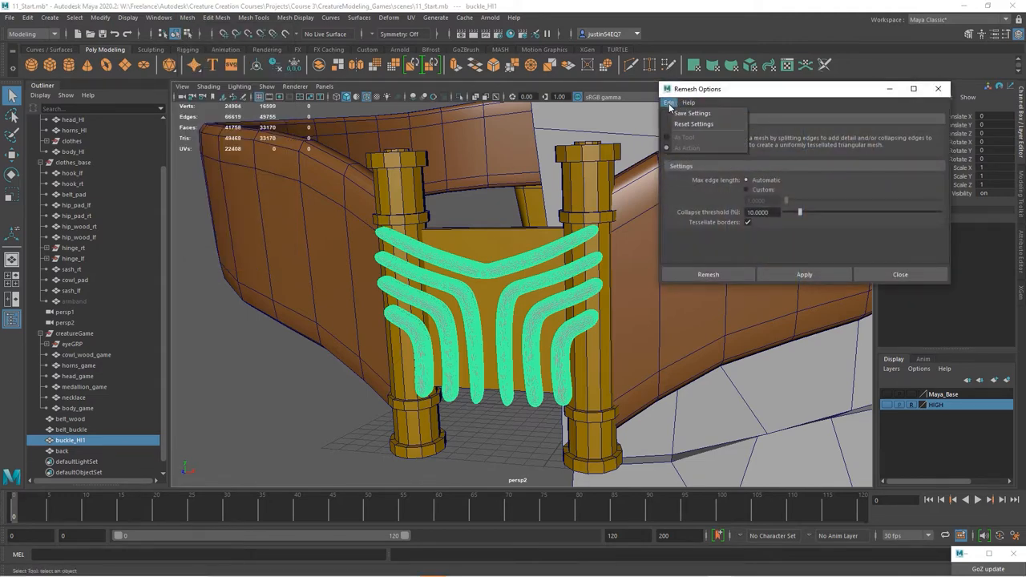
left_click(708, 274)
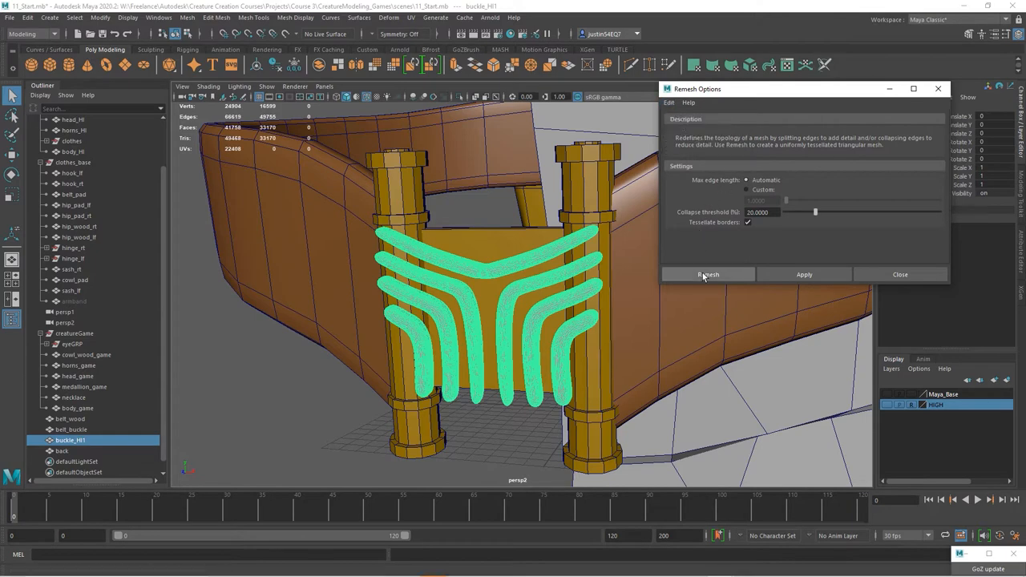
left_click(708, 274)
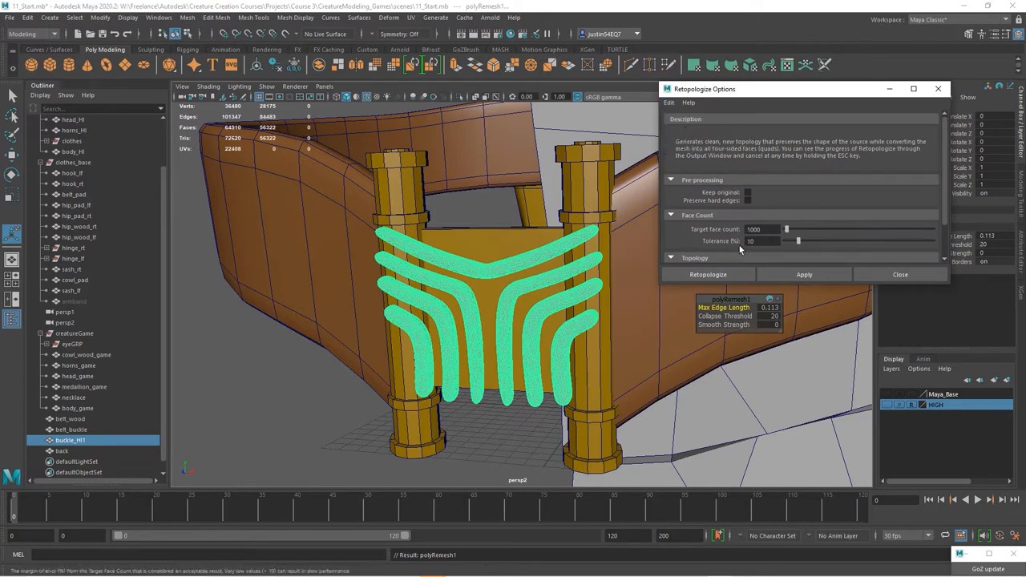
left_click(708, 274)
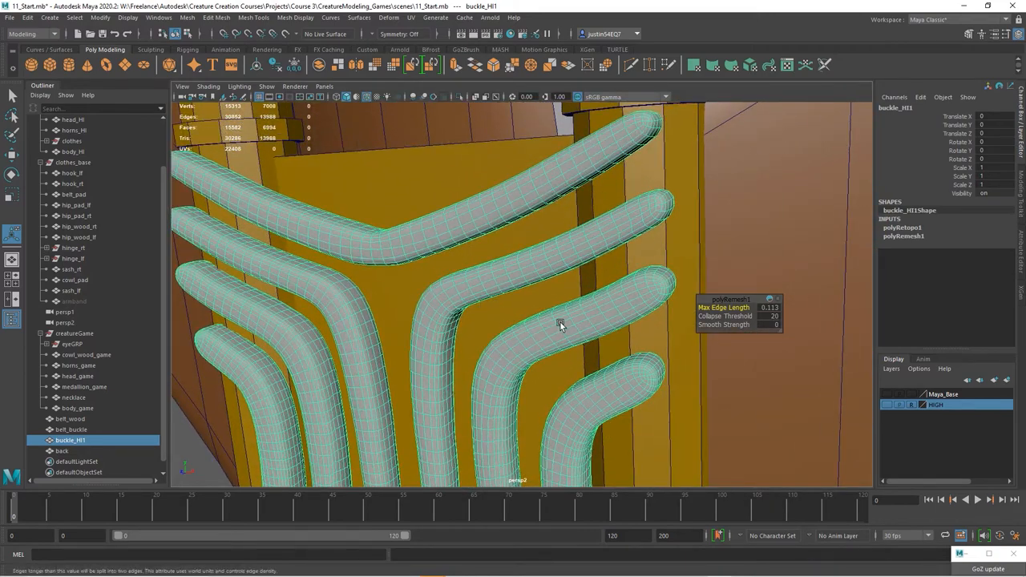
Retopologize buckle_HI1 again and delete stray edge loops along its strands, reaching about 2,700 faces
left_click(190, 18)
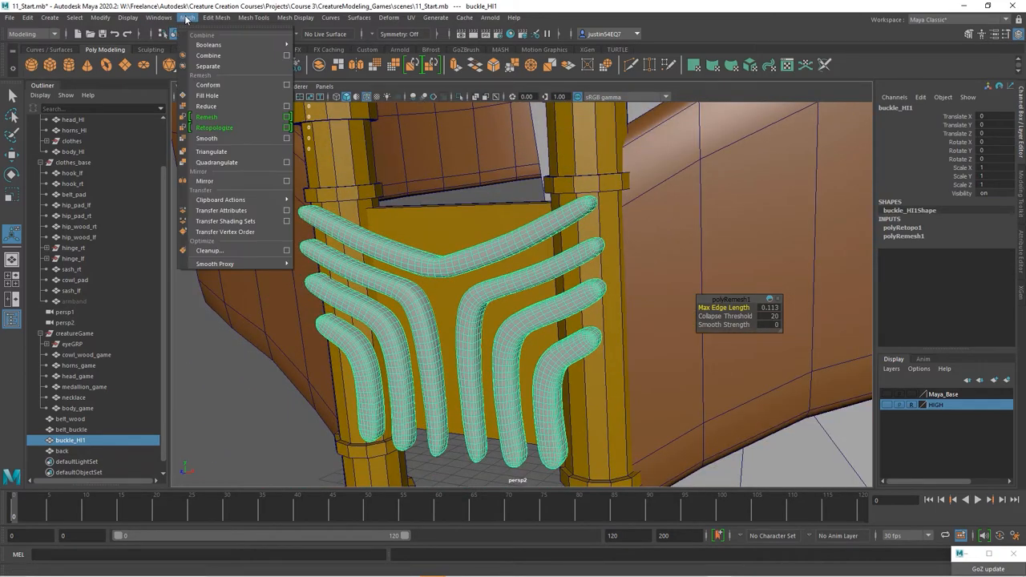
left_click(214, 128)
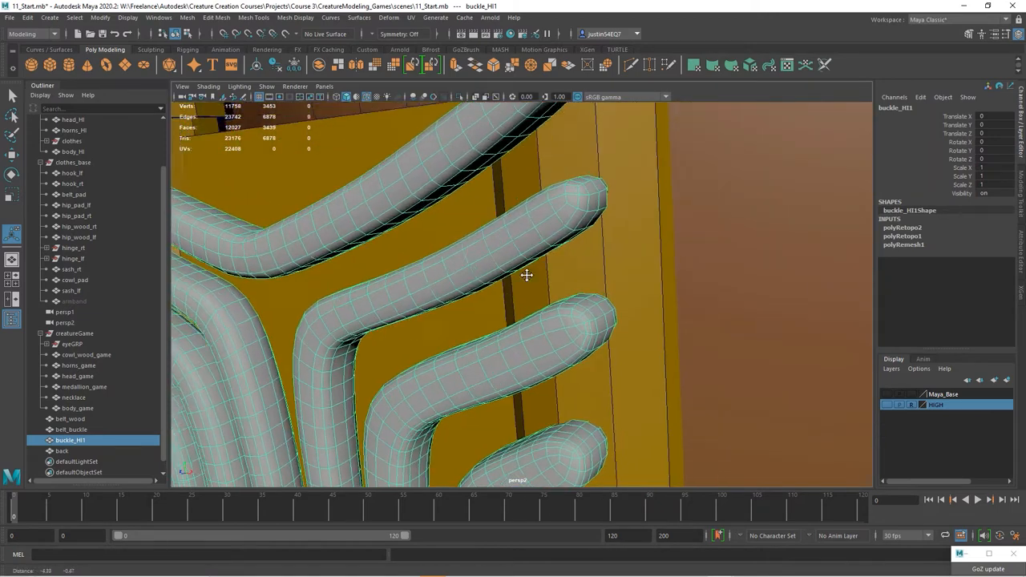
left_click_drag(526, 275, 582, 246)
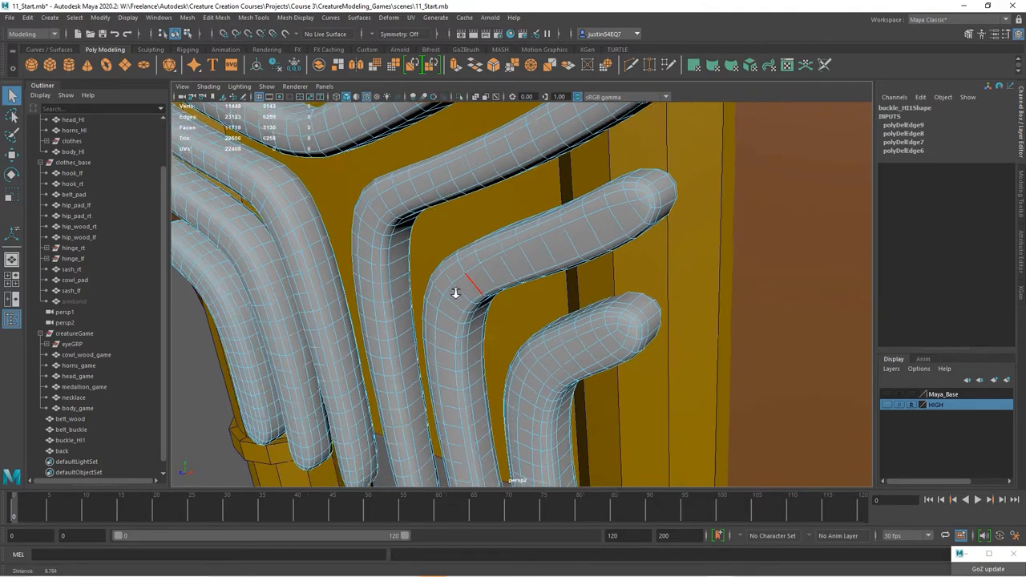
left_click_drag(455, 292, 589, 283)
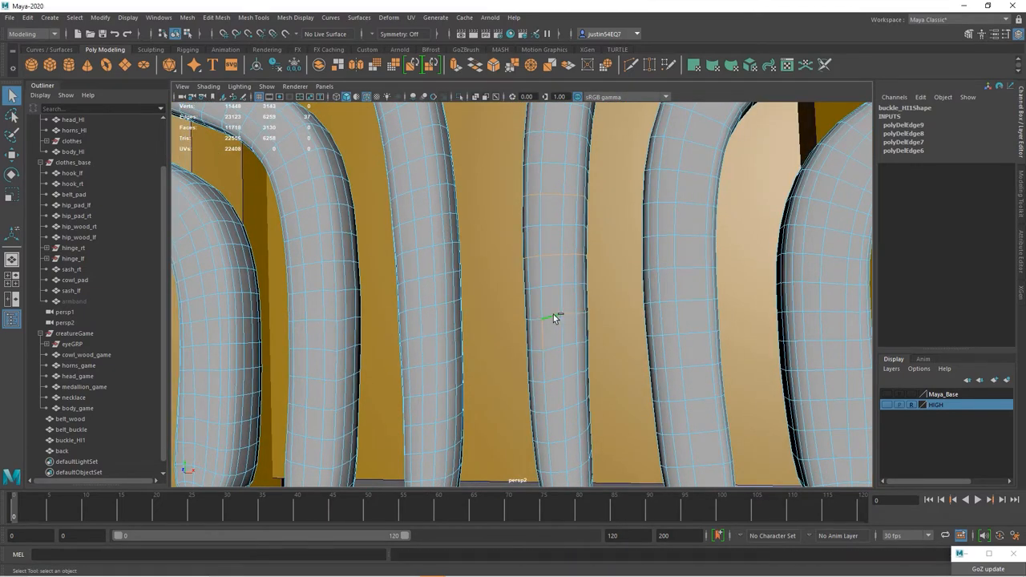
left_click_drag(553, 317, 572, 274)
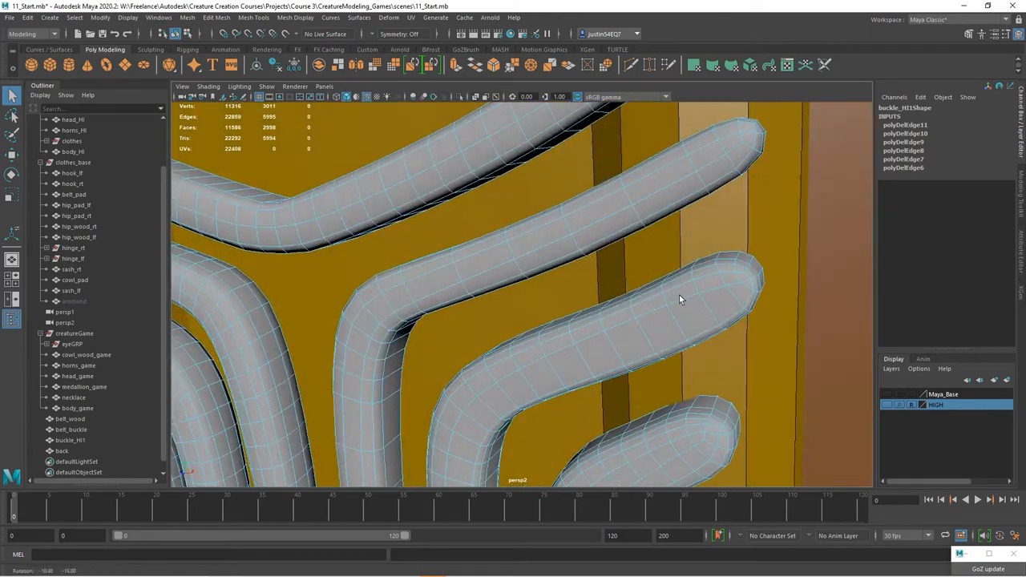
left_click_drag(681, 300, 577, 387)
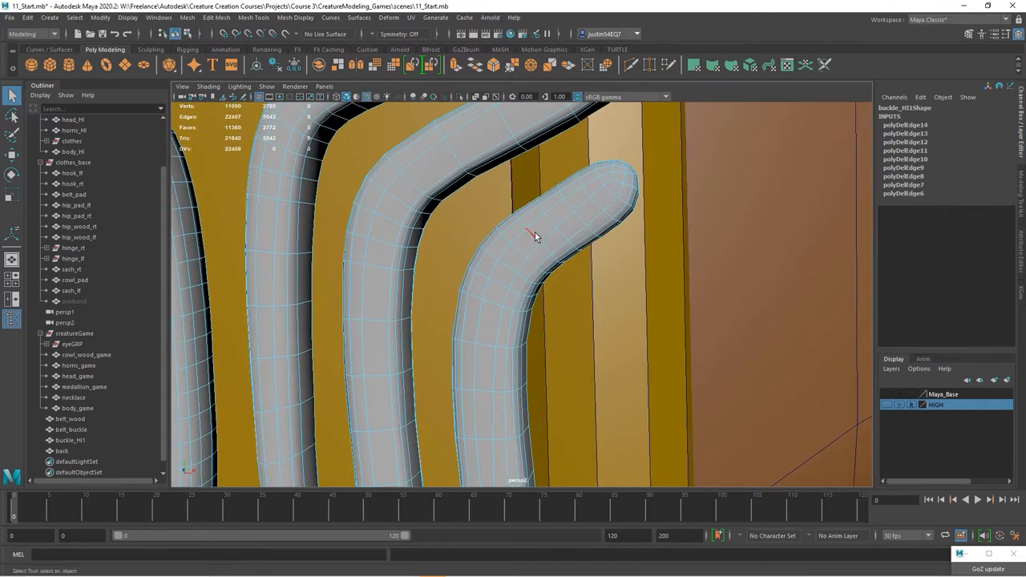
left_click_drag(536, 237, 557, 277)
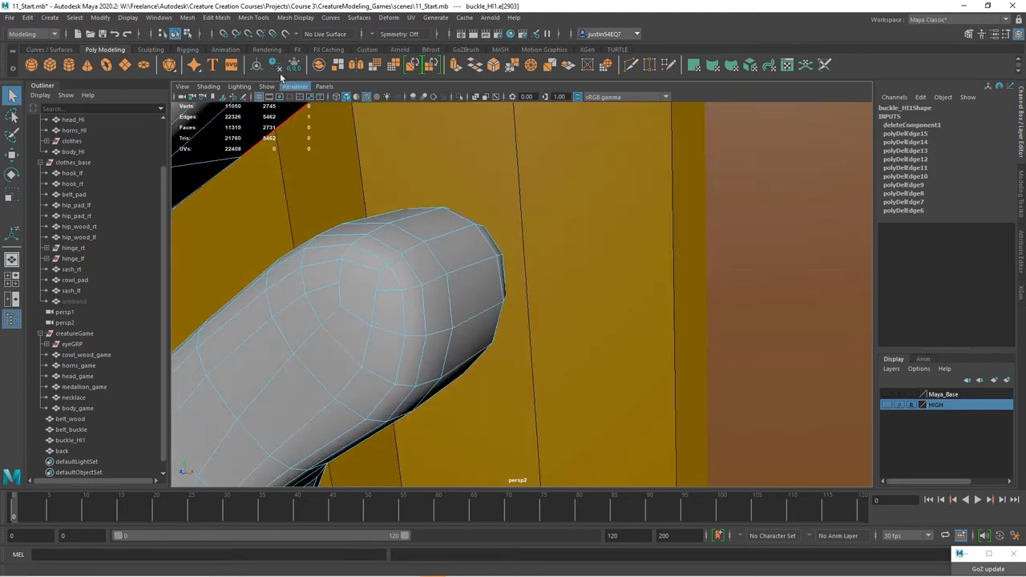
Isolate buckle_HI1, reshape its strand tips with edge splits and deletions, then return to object selection
left_click(265, 87)
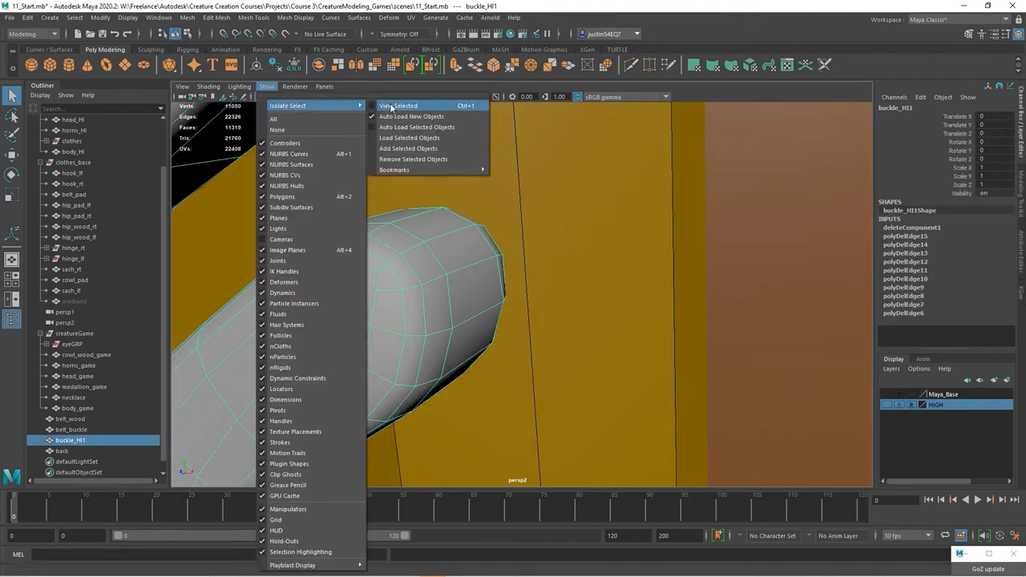
left_click(398, 105)
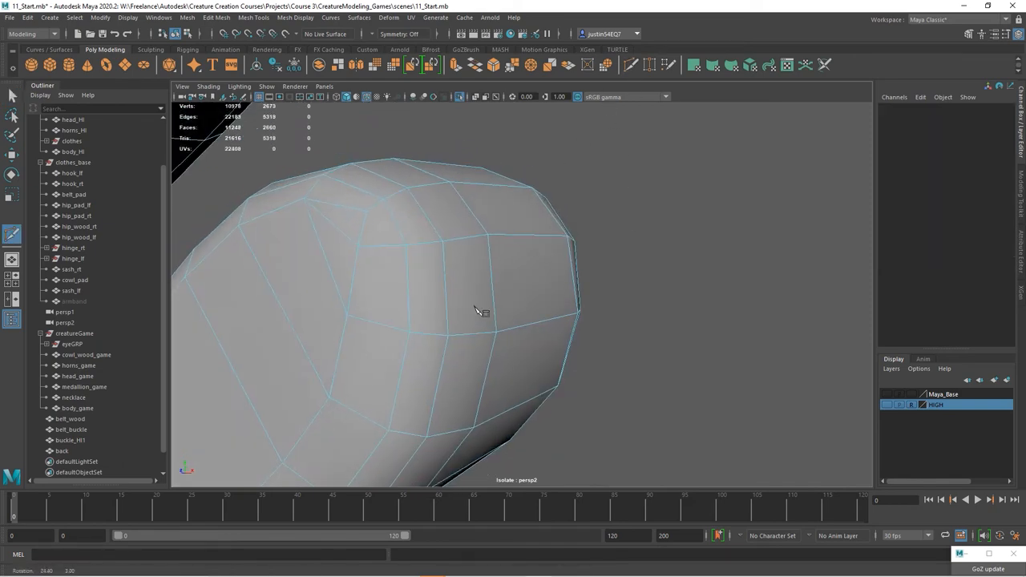
left_click_drag(481, 311, 489, 287)
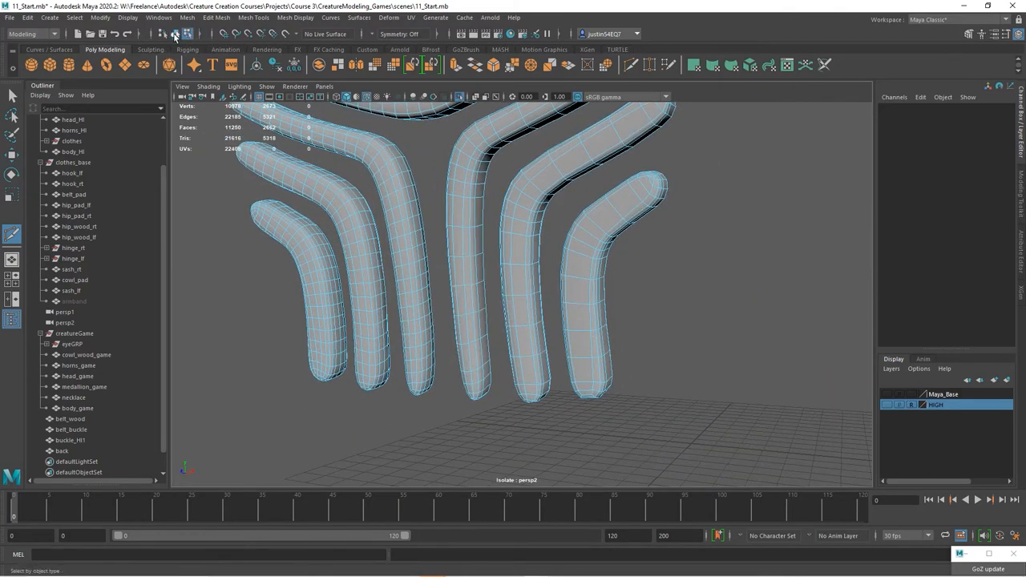
left_click(74, 441)
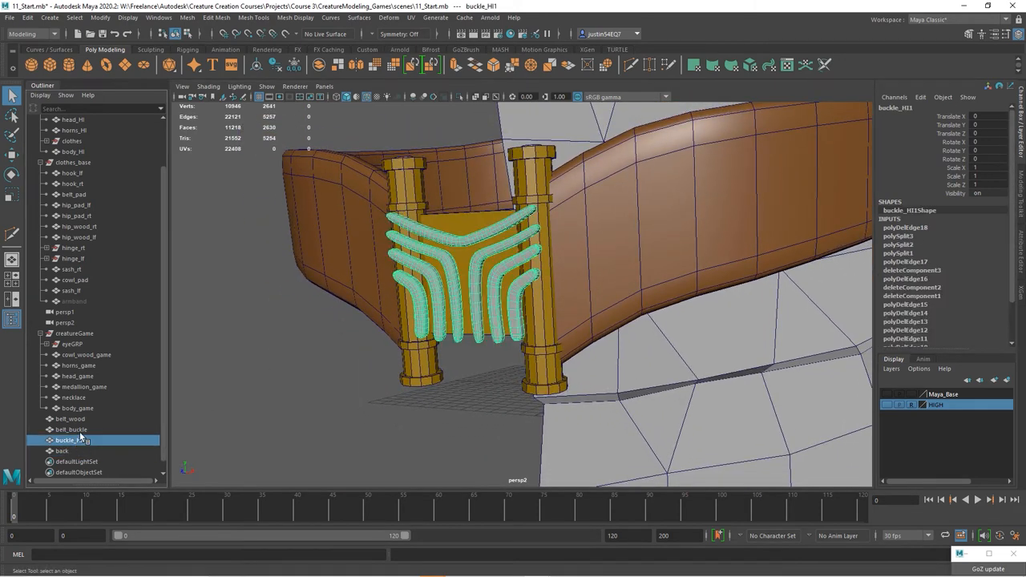
Group belt_wood, belt_buckle and buckle_HI1, and start naming the group 'beltG'
key("ctrl+g")
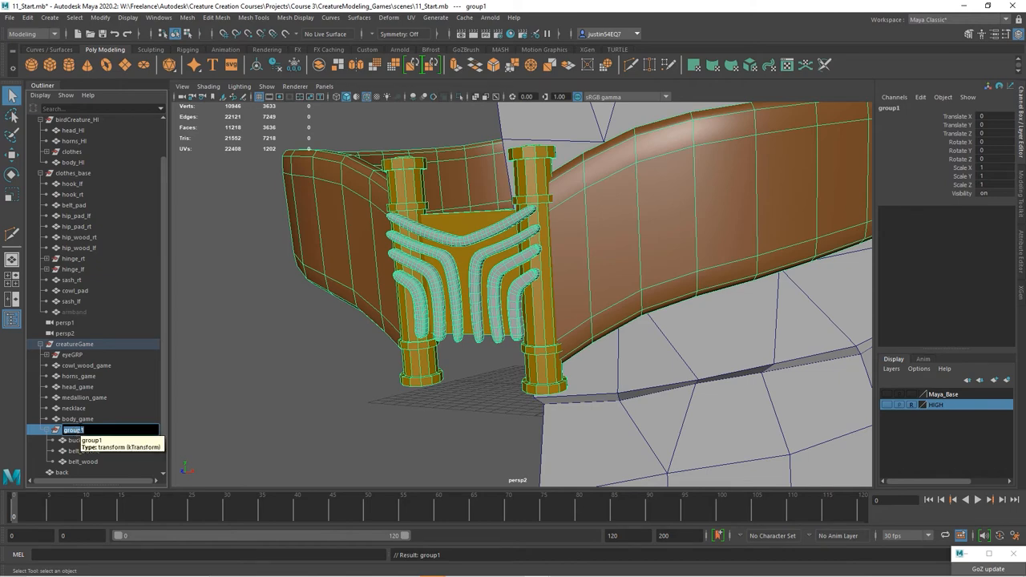
type("beltG")
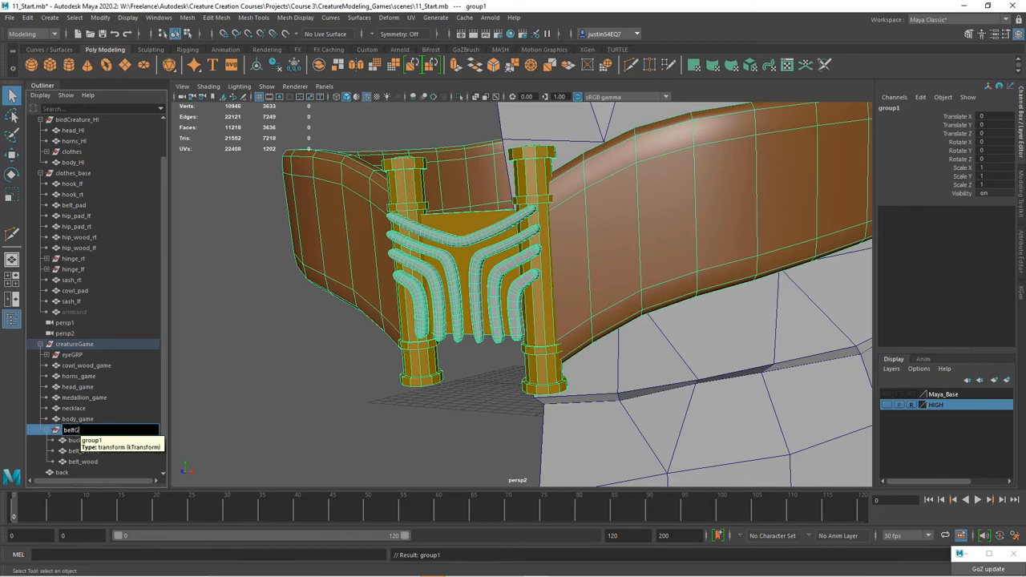